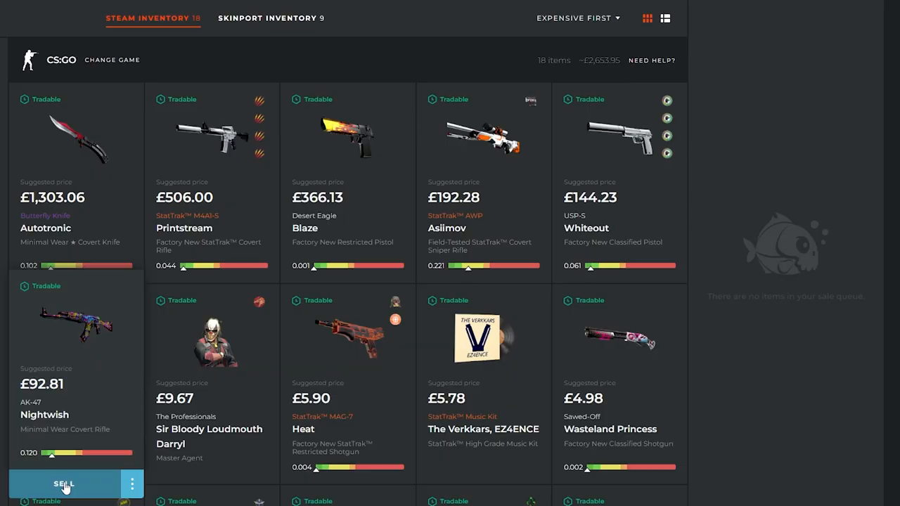
Step: List the AK-47 Nightwish for sale at £87.99, bringing up the bot trade offer
left_click(64, 483)
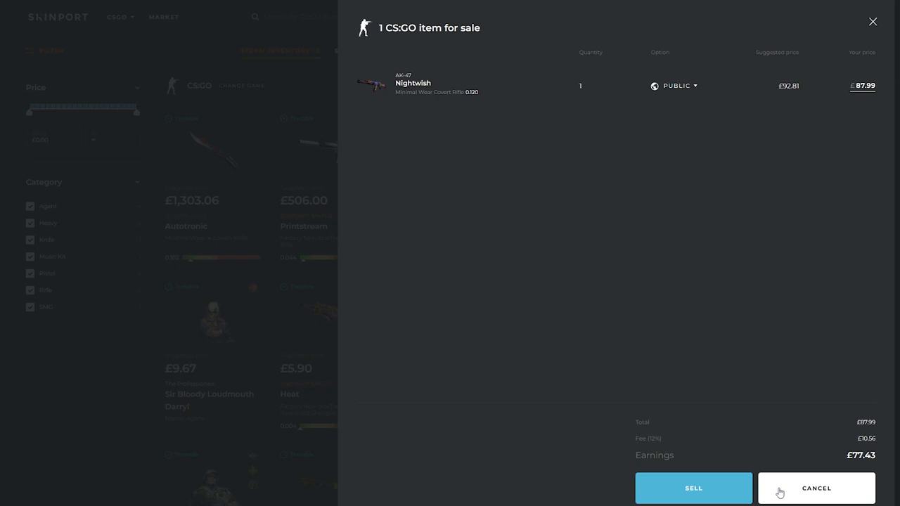
mouse_move(655, 448)
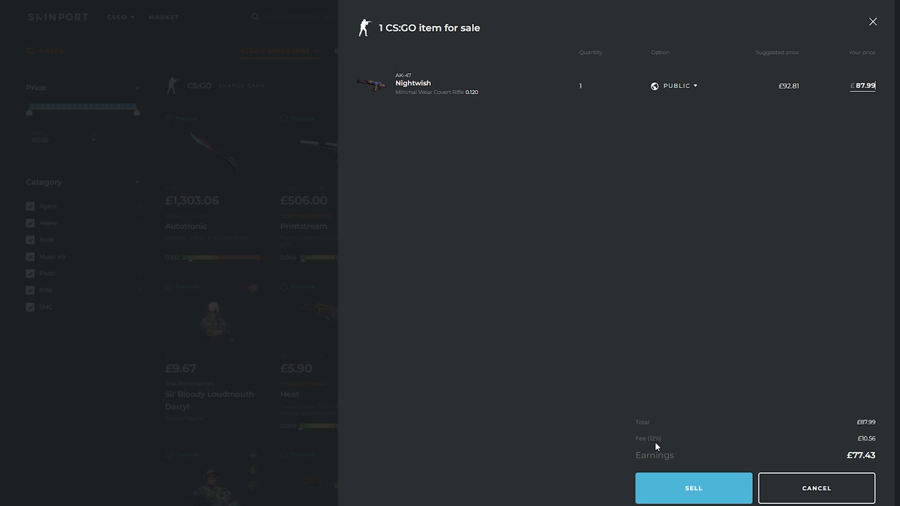
left_click(692, 488)
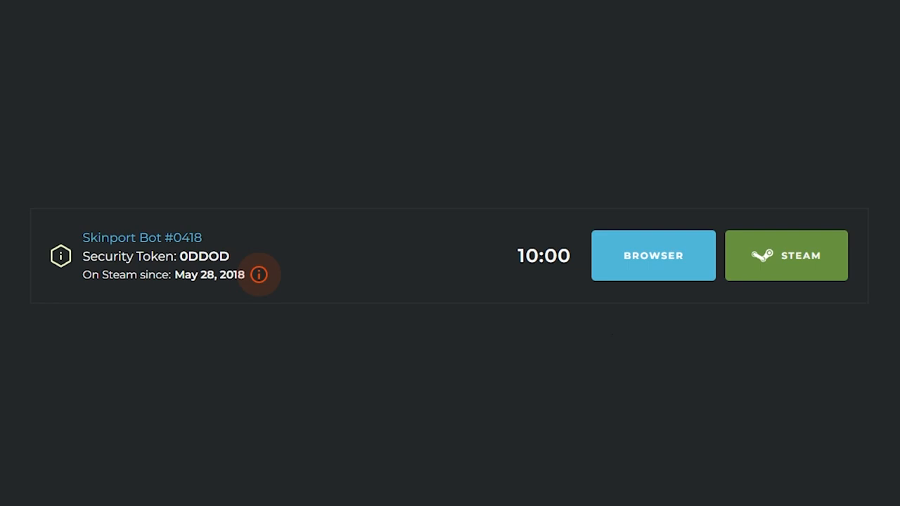
Step: Accept the Steam trade offer sending the AK-47 Nightwish to the Skinport bot as a gift
left_click(785, 255)
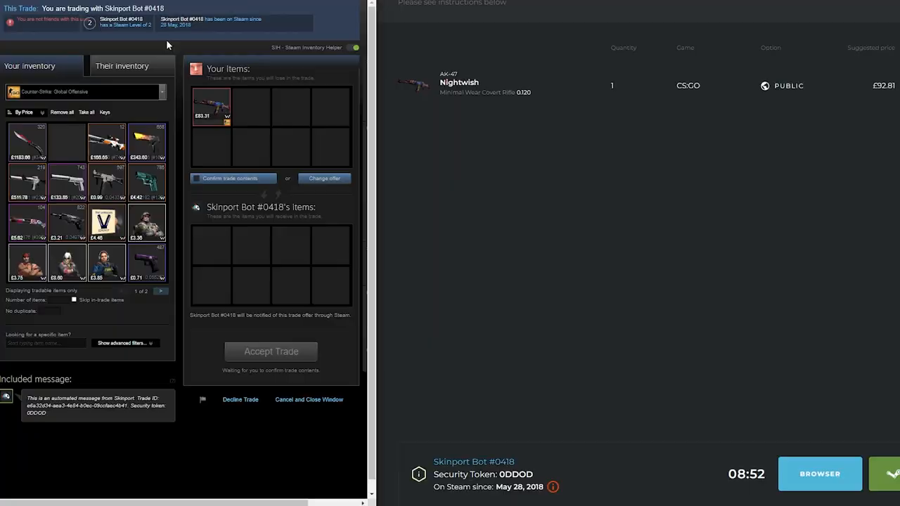
left_click(271, 351)
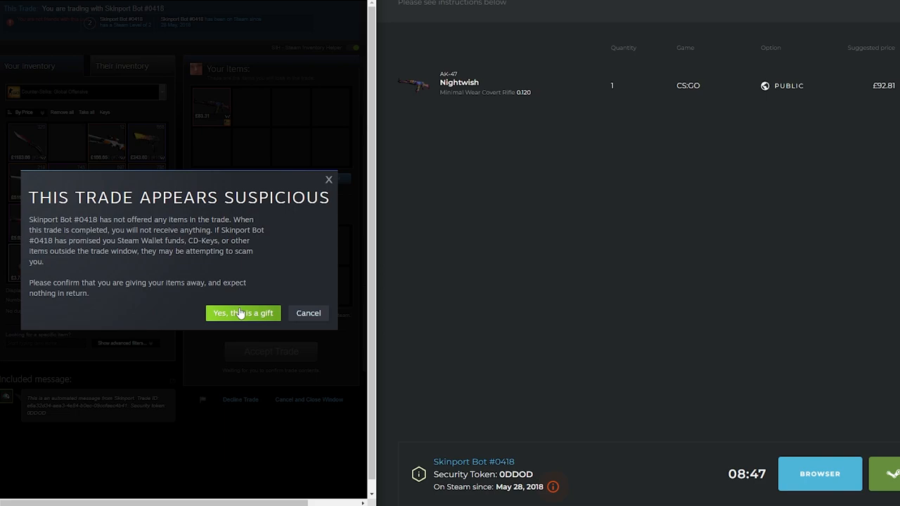
left_click(243, 313)
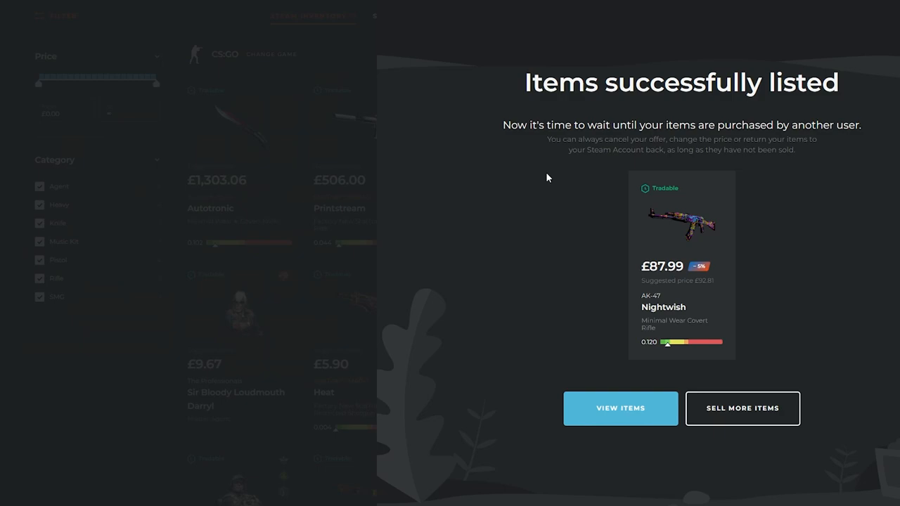
Step: Open My Active Listings from the 'Items successfully listed' screen
left_click(620, 409)
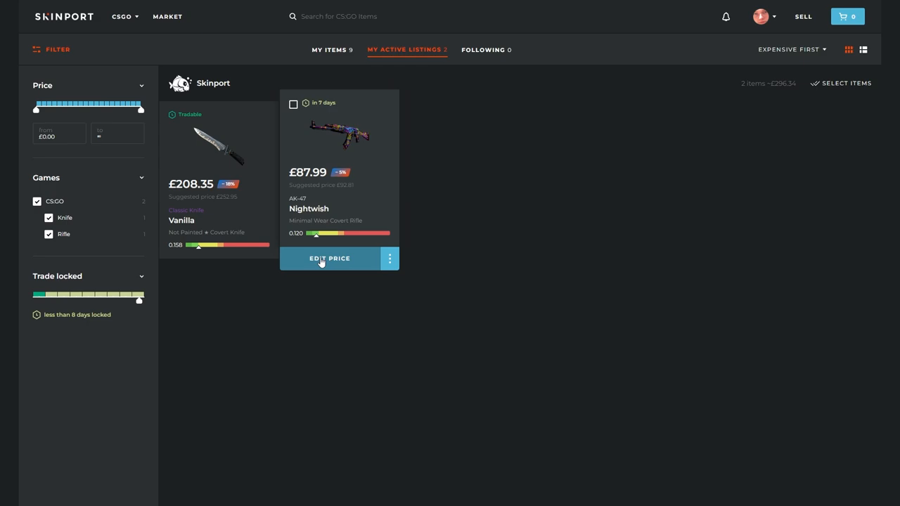
Step: Edit the Nightwish listing price to £87.95 and confirm the change
left_click(328, 258)
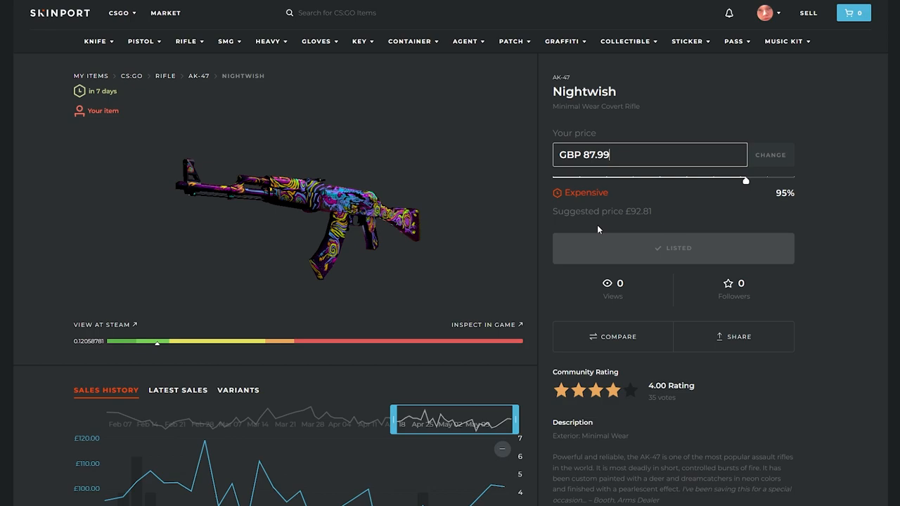
left_click(770, 155)
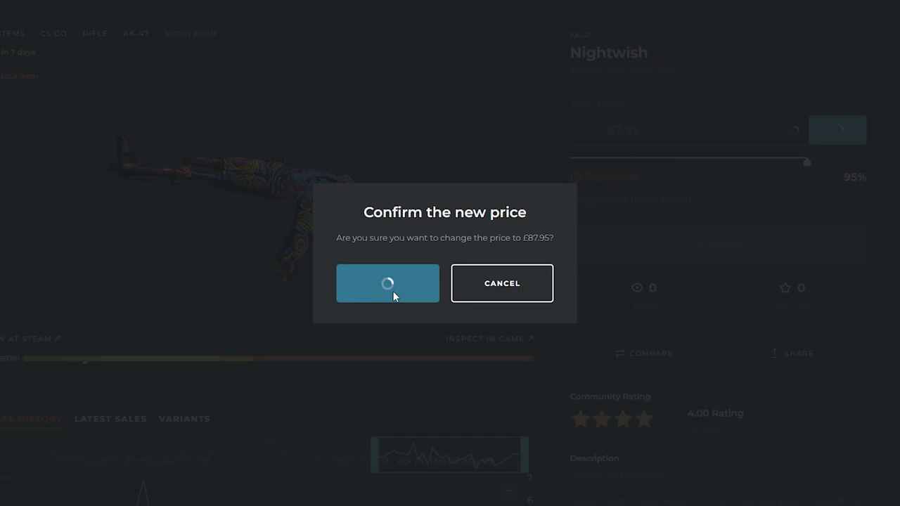